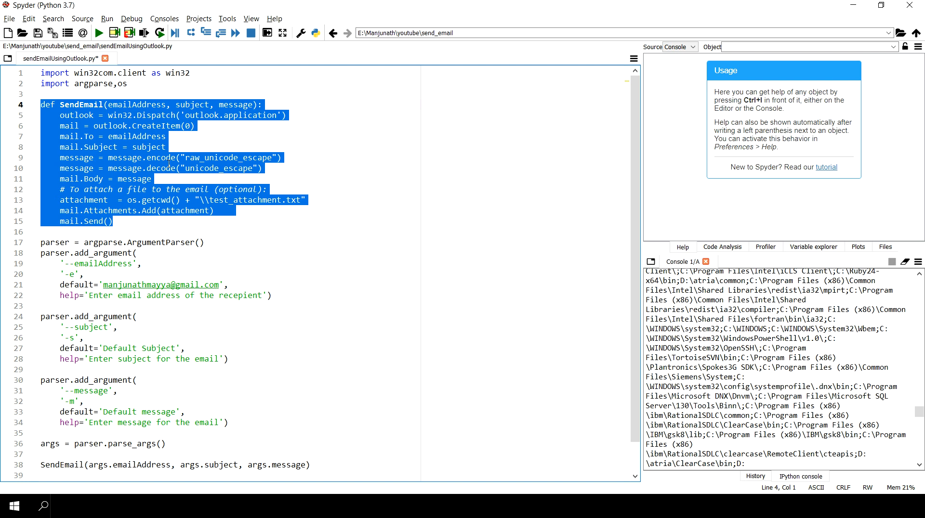
Highlight the win32 import, Outlook dispatch line and mail property lines 7-15
{"action": "left_click", "coordinate": [43, 231]}
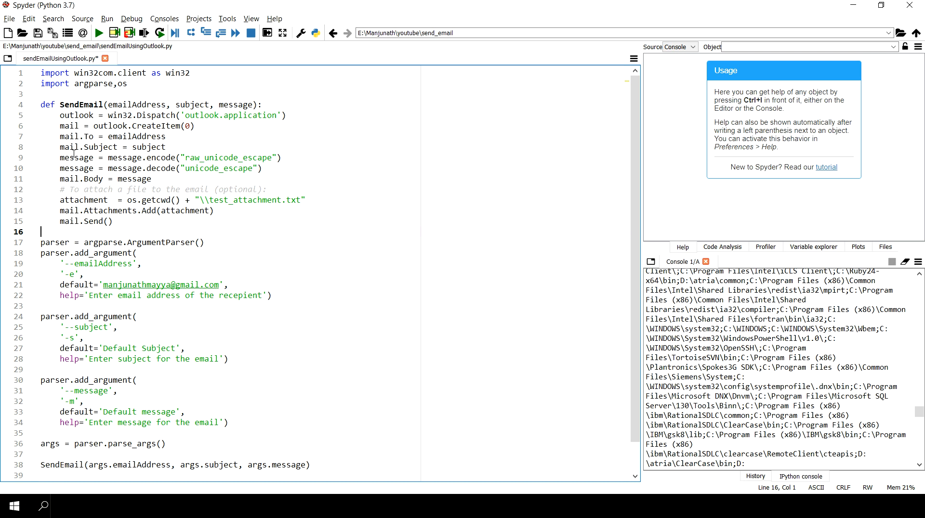
{"action": "left_click", "coordinate": [60, 115]}
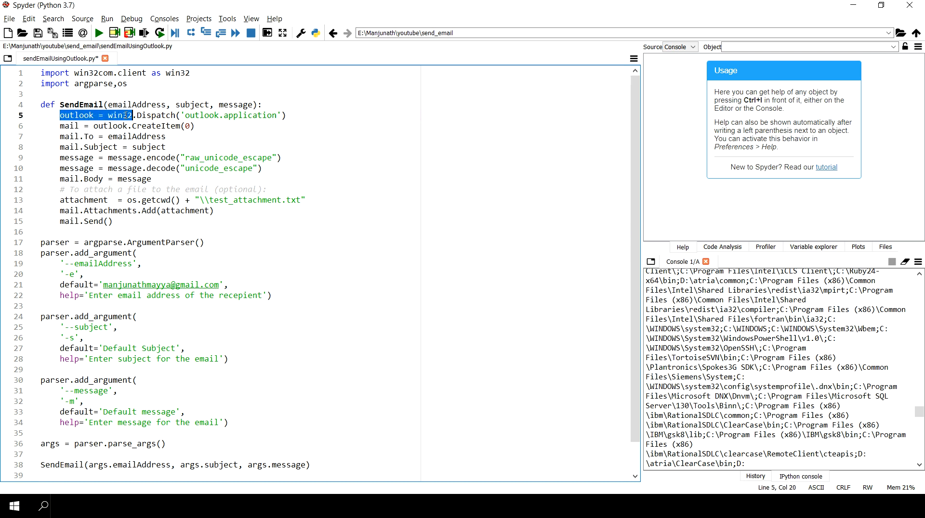
{"action": "double_click", "coordinate": [120, 115]}
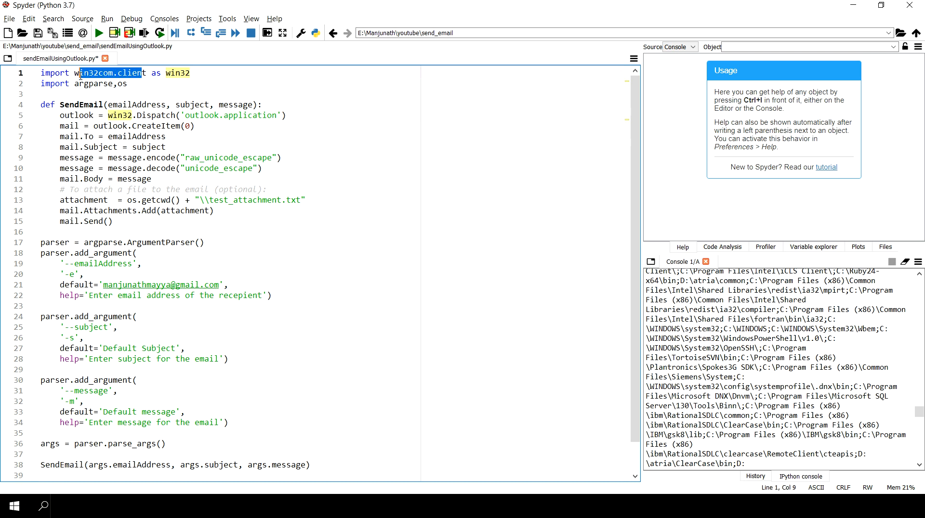
{"action": "double_click", "coordinate": [120, 115]}
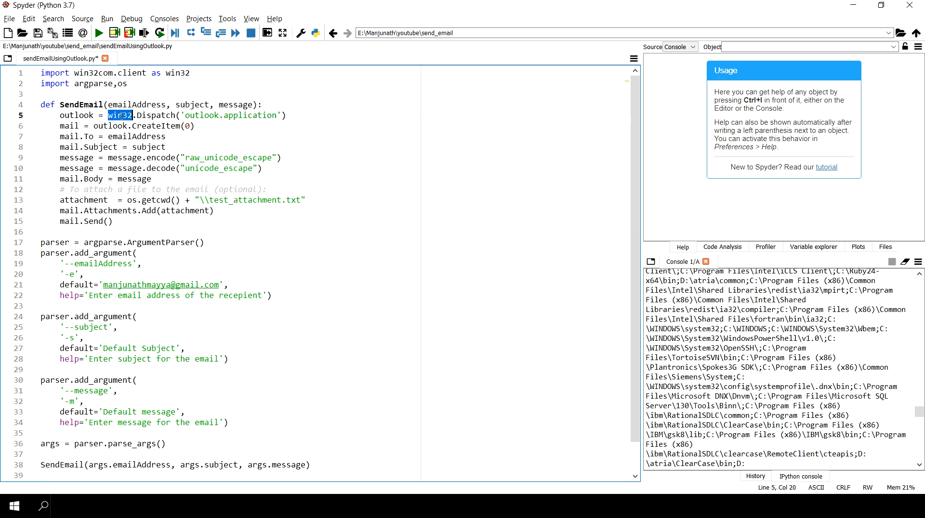
{"action": "left_click_drag", "start_coordinate": [137, 115], "coordinate": [286, 115]}
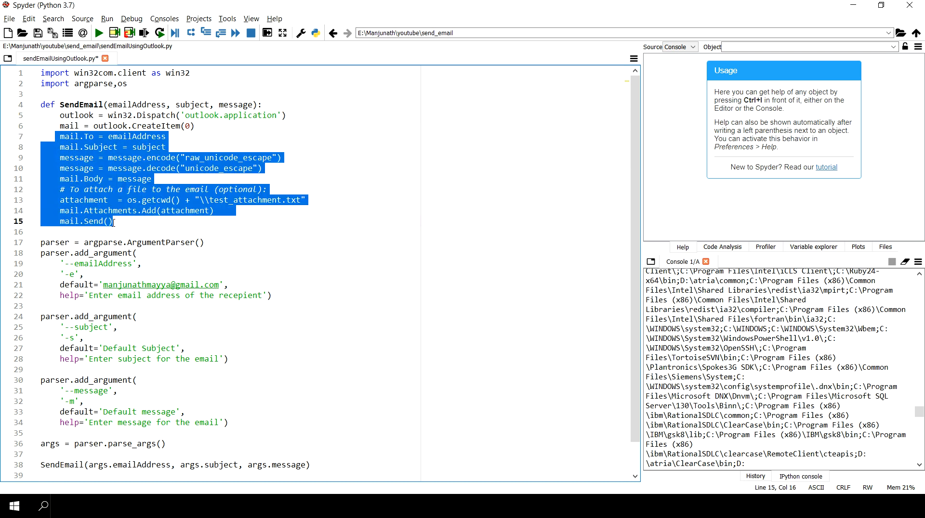
{"action": "left_click", "coordinate": [150, 137]}
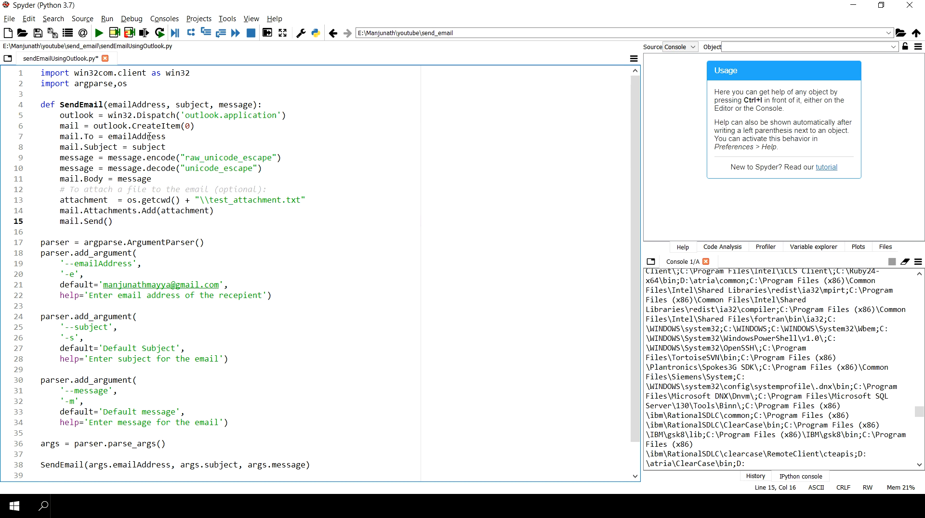
Point out the emailAddress, subject, message and attachment variables in the script
{"action": "double_click", "coordinate": [136, 136]}
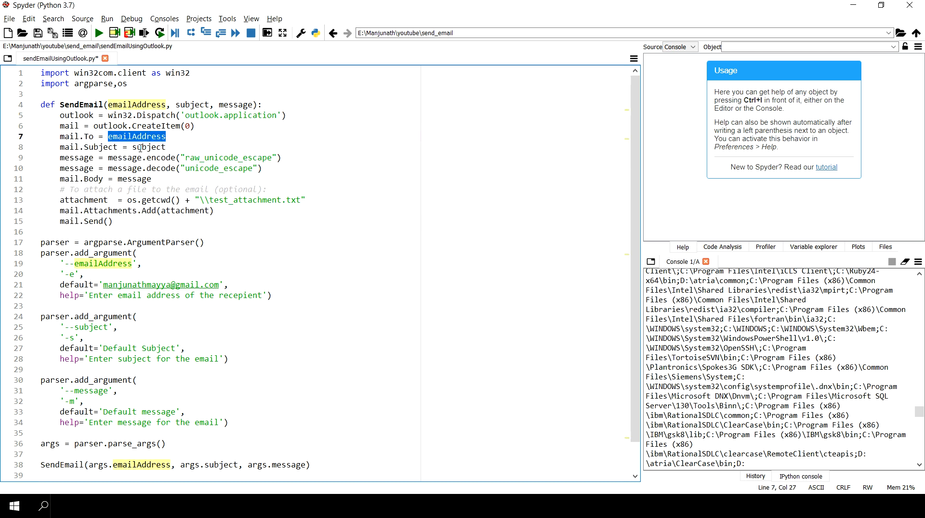
{"action": "double_click", "coordinate": [76, 158]}
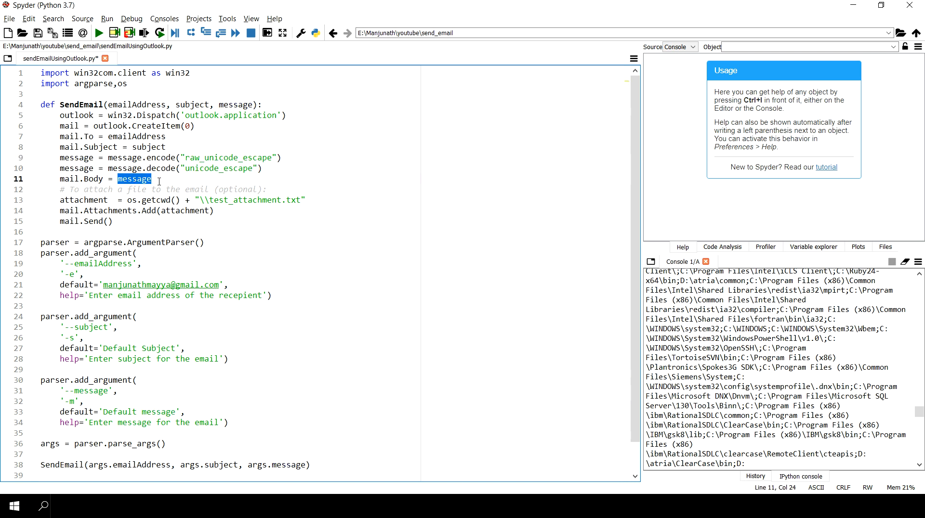
{"action": "double_click", "coordinate": [135, 179]}
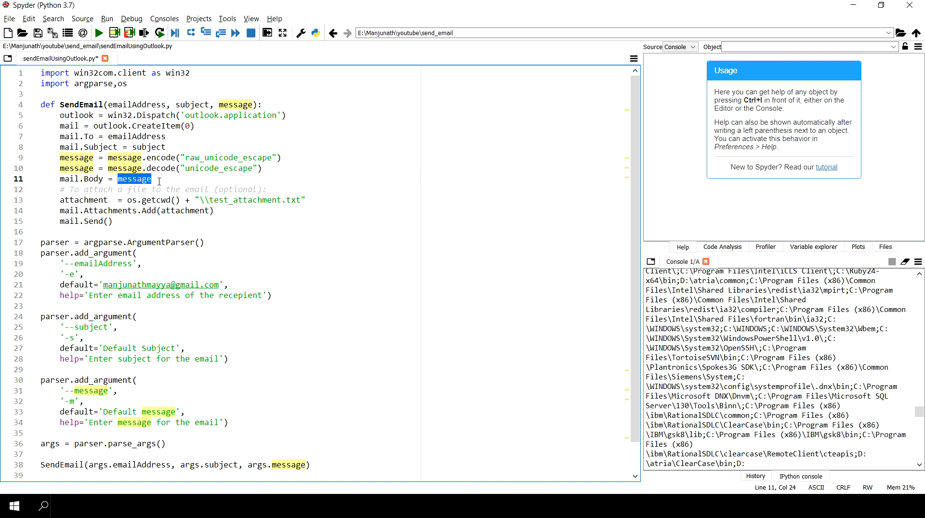
{"action": "left_click", "coordinate": [88, 179]}
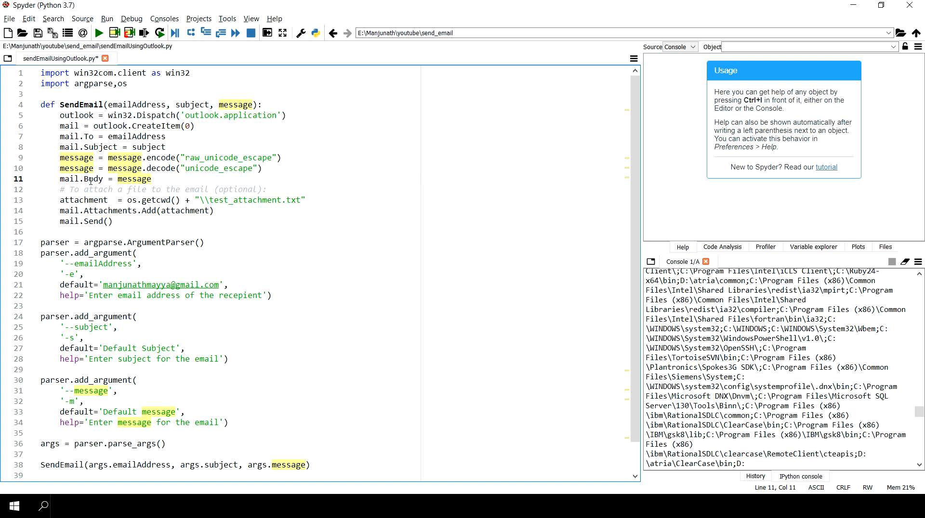
{"action": "double_click", "coordinate": [135, 179]}
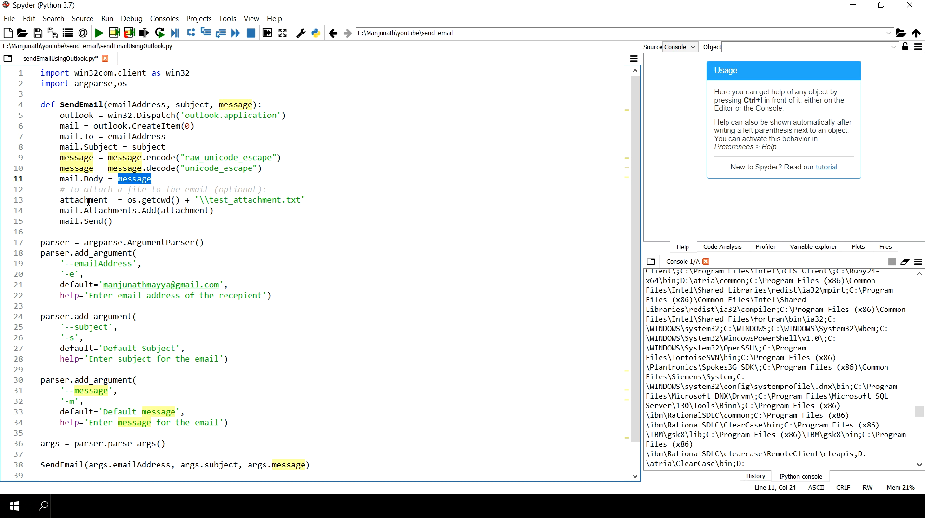
{"action": "double_click", "coordinate": [84, 199]}
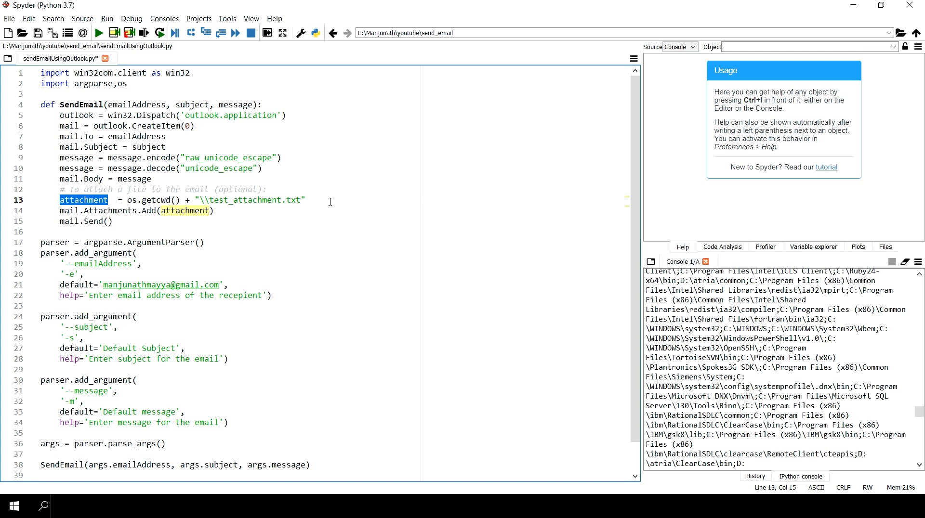
{"action": "left_click", "coordinate": [88, 221]}
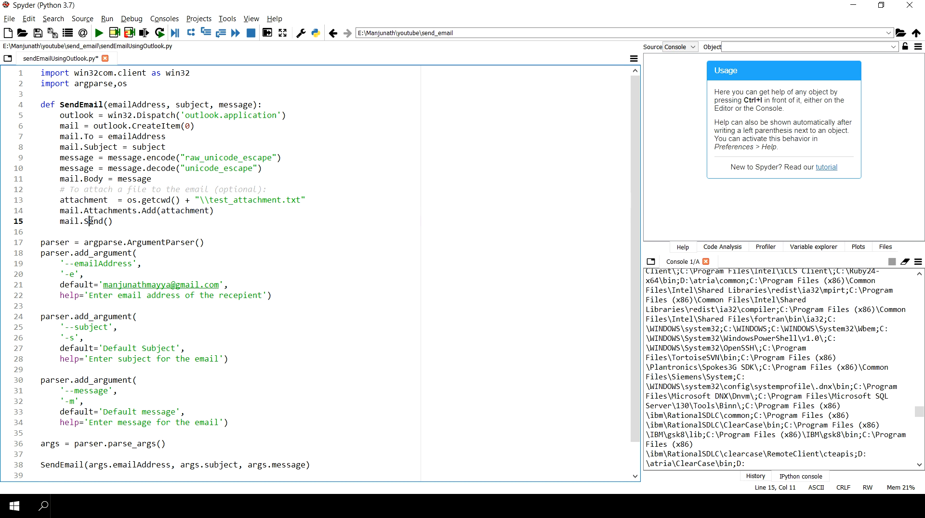
Highlight the whole SendEmail function, the default recipient address and Default Subject value
{"action": "left_click_drag", "start_coordinate": [39, 105], "coordinate": [113, 221]}
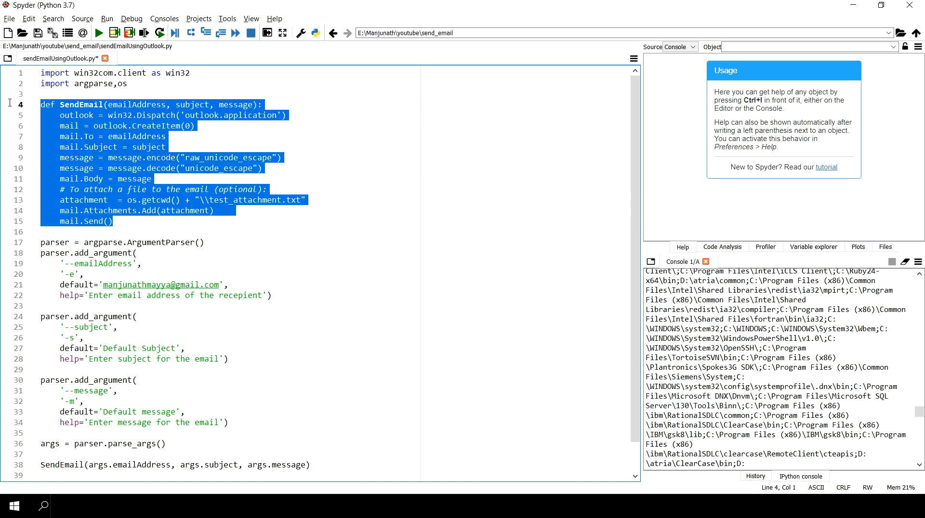
{"action": "left_click", "coordinate": [178, 180]}
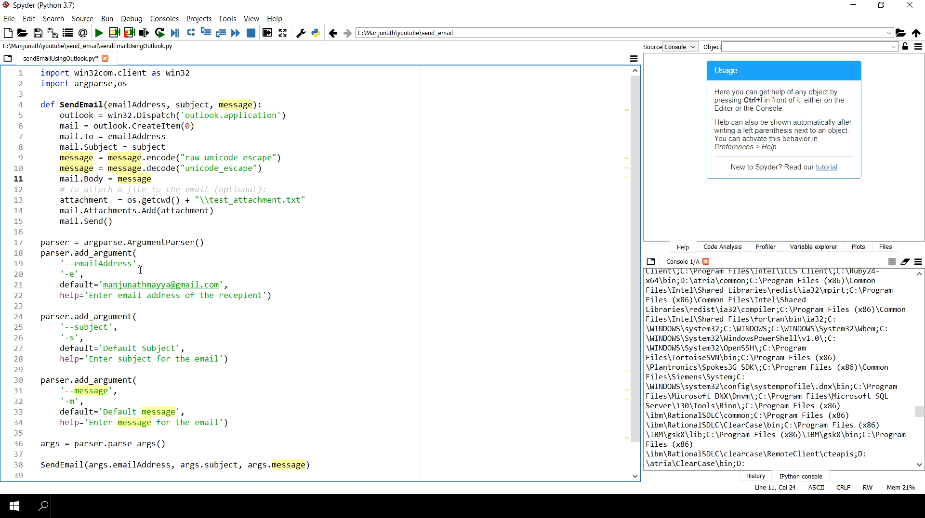
{"action": "left_click_drag", "start_coordinate": [40, 242], "coordinate": [183, 411]}
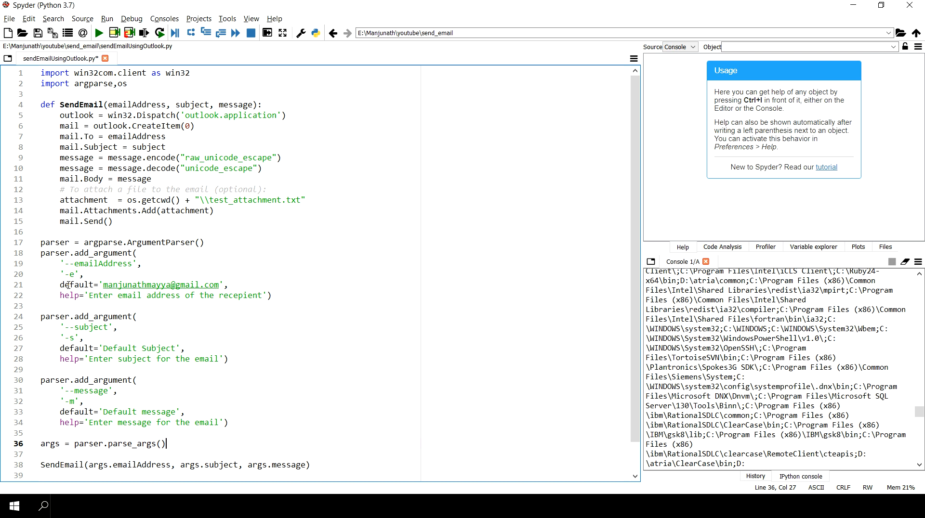
{"action": "double_click", "coordinate": [153, 285]}
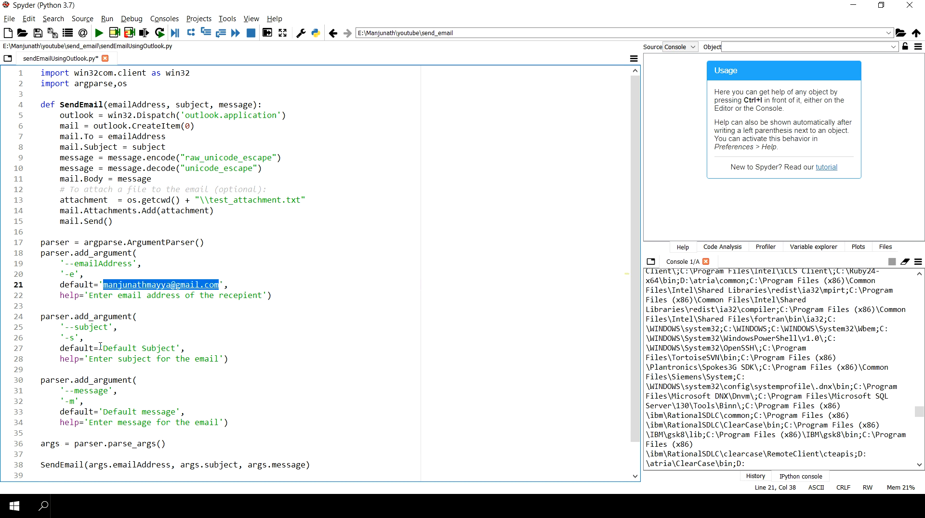
{"action": "double_click", "coordinate": [140, 348]}
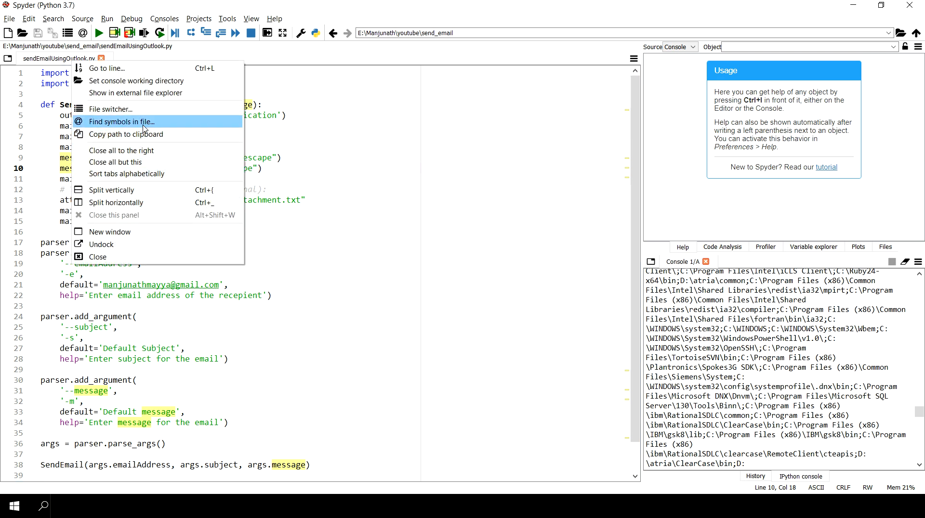
Run sendEmailUsingOutlook.py in Command Prompt with no arguments
{"action": "left_click", "coordinate": [292, 95]}
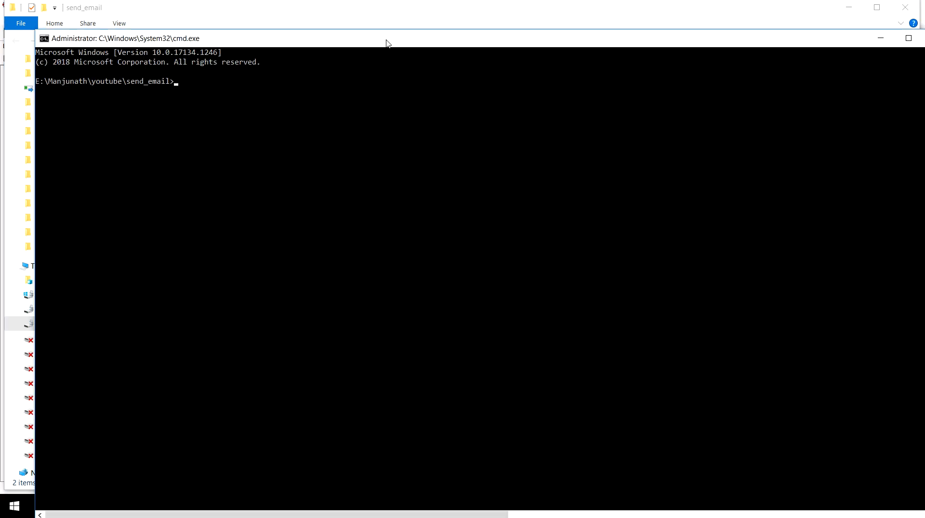
{"action": "type", "text": "sendEmailUsingOutlook.py"}
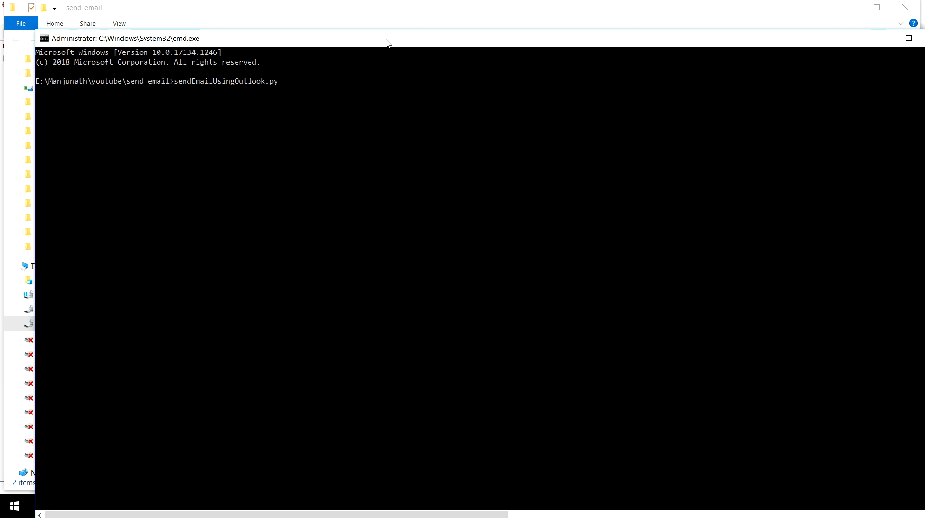
{"action": "key", "text": "Enter"}
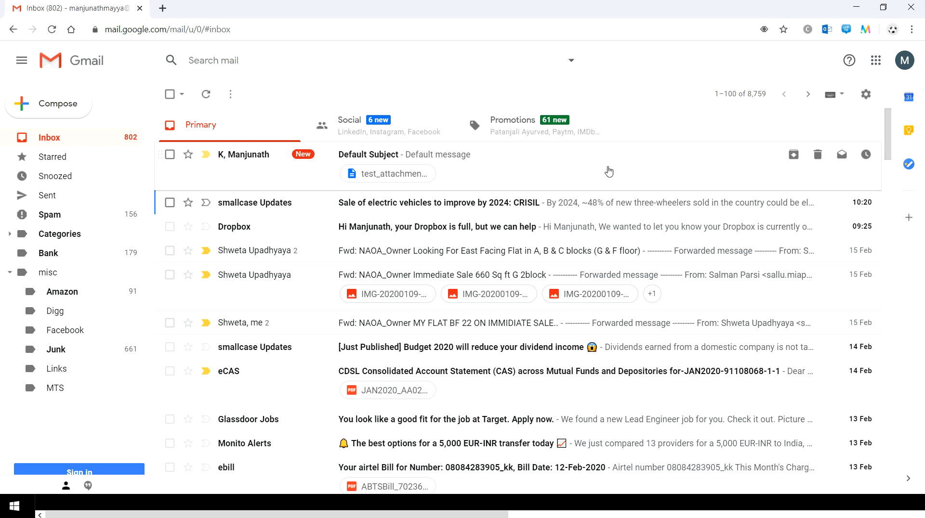
{"action": "mouse_move", "coordinate": [473, 157]}
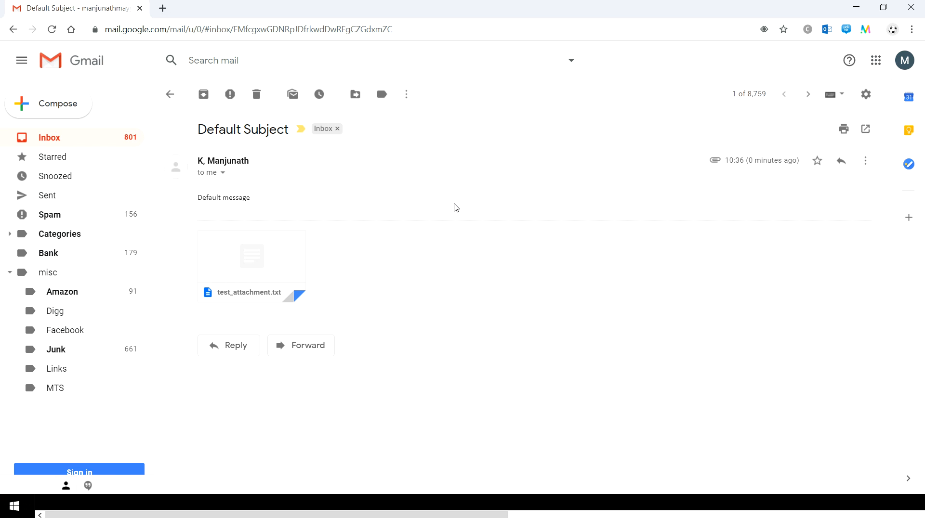
{"action": "mouse_move", "coordinate": [304, 138]}
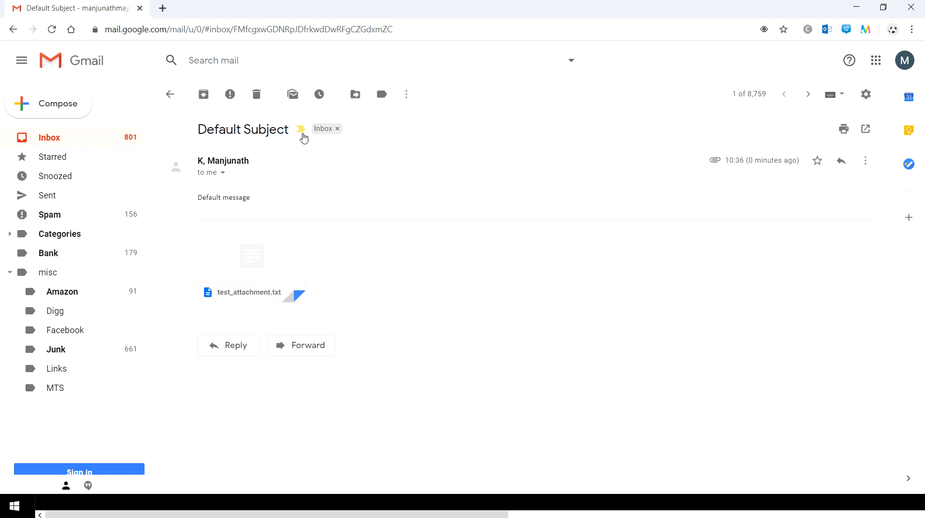
{"action": "mouse_move", "coordinate": [241, 197]}
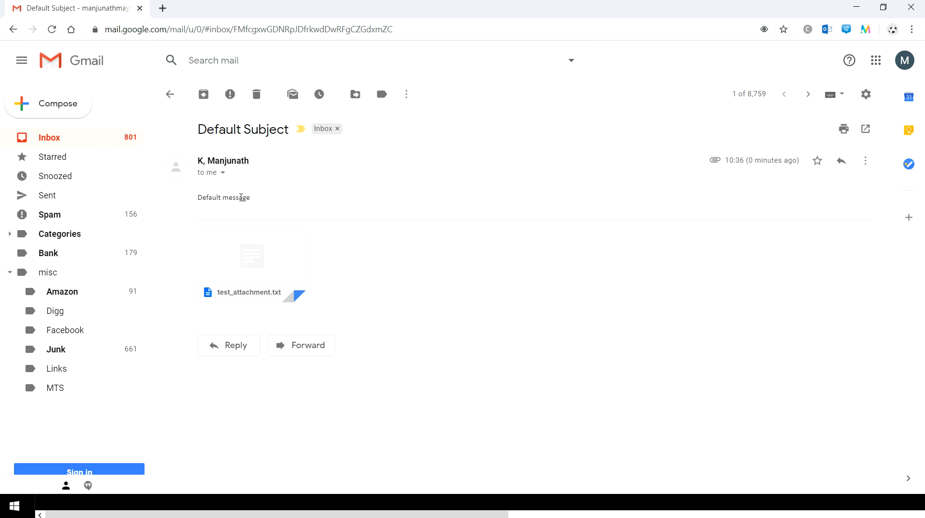
Open the Default Subject email to check its Default message body and test_attachment.txt
{"action": "double_click", "coordinate": [224, 197]}
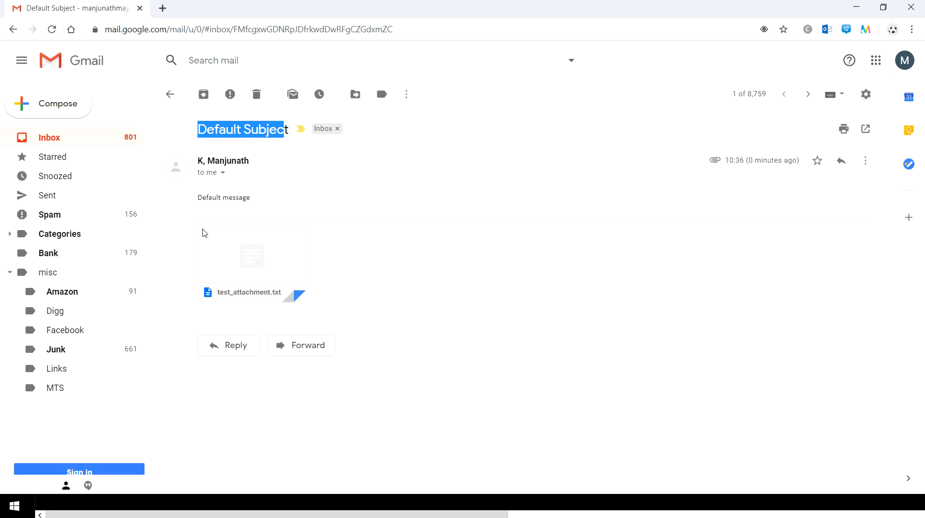
{"action": "left_click", "coordinate": [252, 256]}
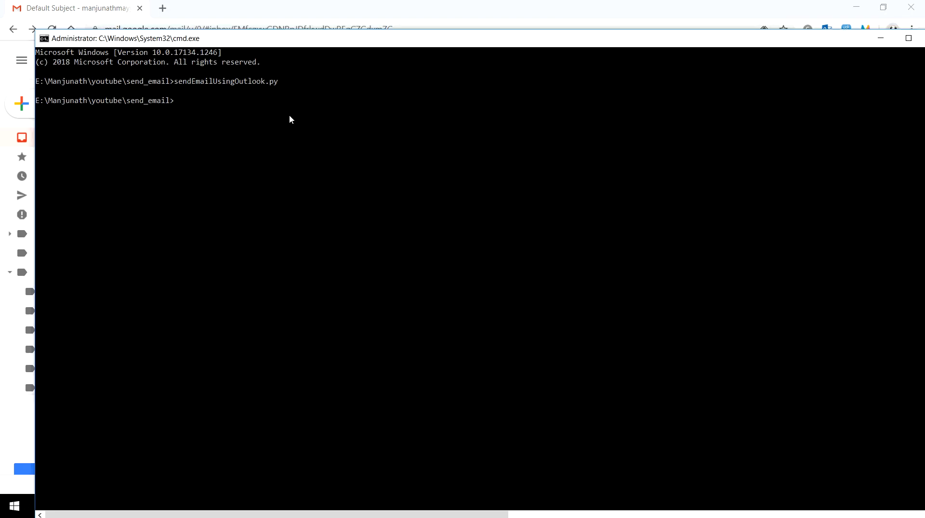
Print the script's argument help with sendEmailUsingOutlook.py -h, then recall that command
{"action": "type", "text": "sendEmailUsingOutlook.py"}
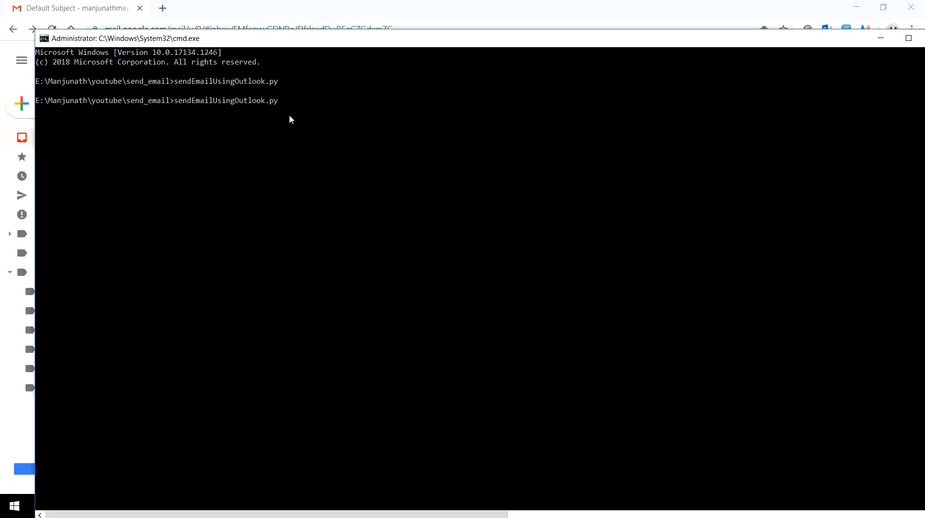
{"action": "type", "text": "-h"}
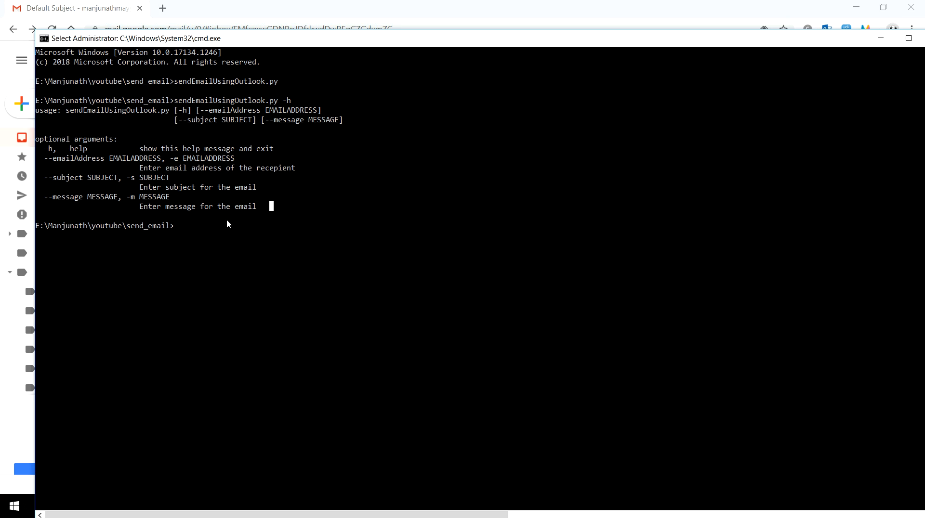
{"action": "type", "text": "sendEmailUsingOutlook.py -h"}
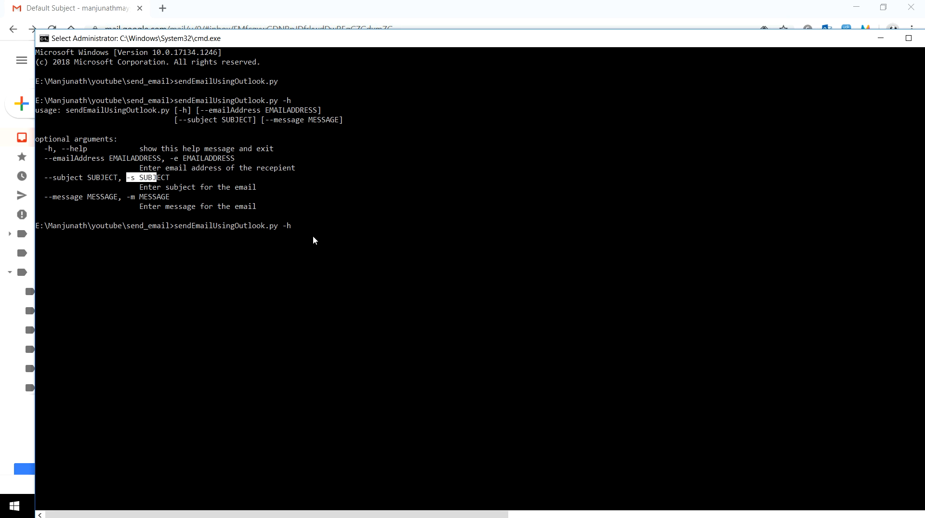
Type the options -s "my new subject" -m "my new message" and start the -e recipient address
{"action": "type", "text": "-s"}
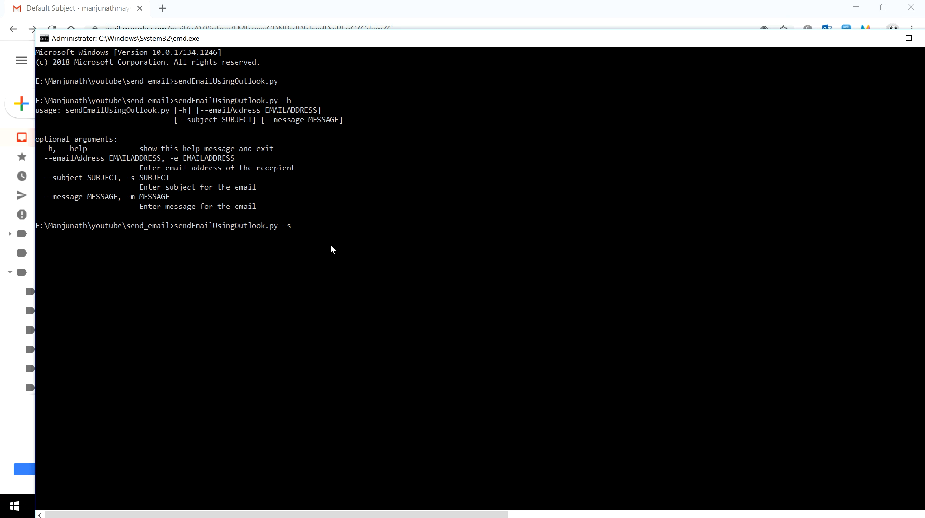
{"action": "type", "text": "\"\""}
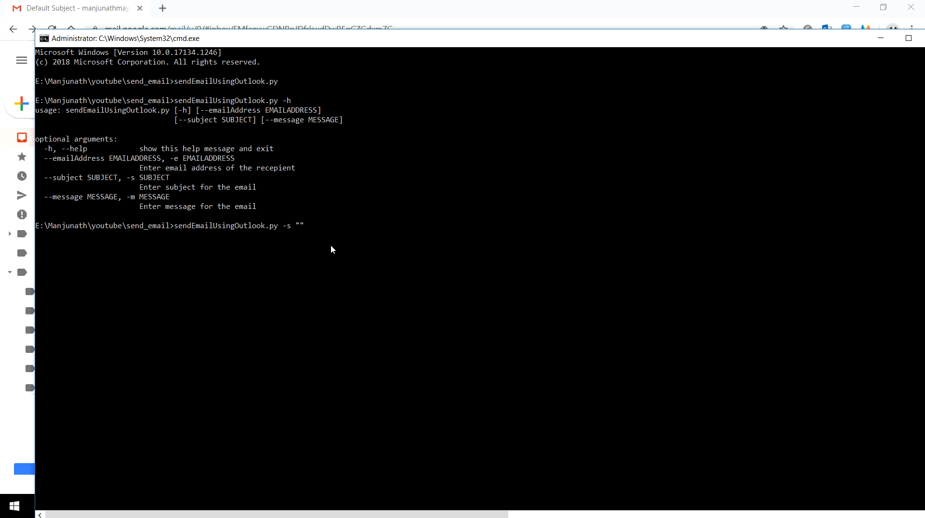
{"action": "type", "text": "my new subj"}
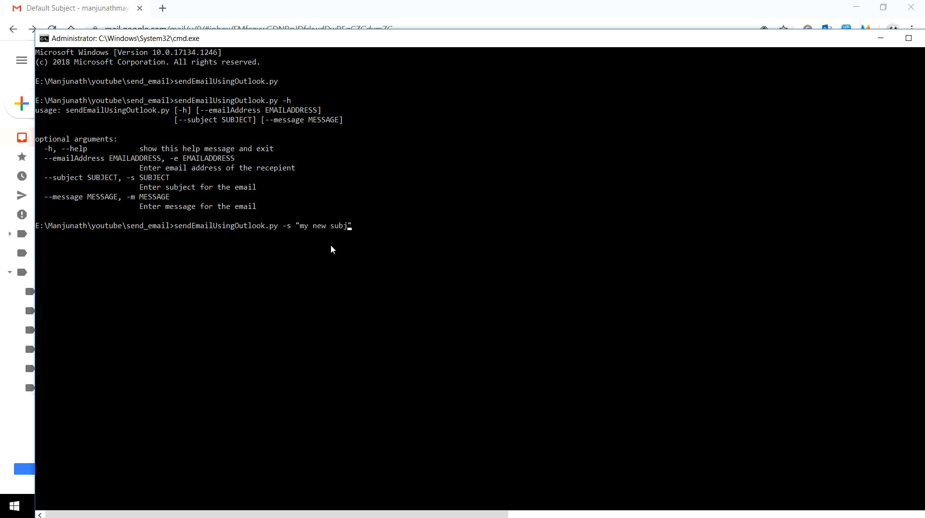
{"action": "type", "text": "ect\""}
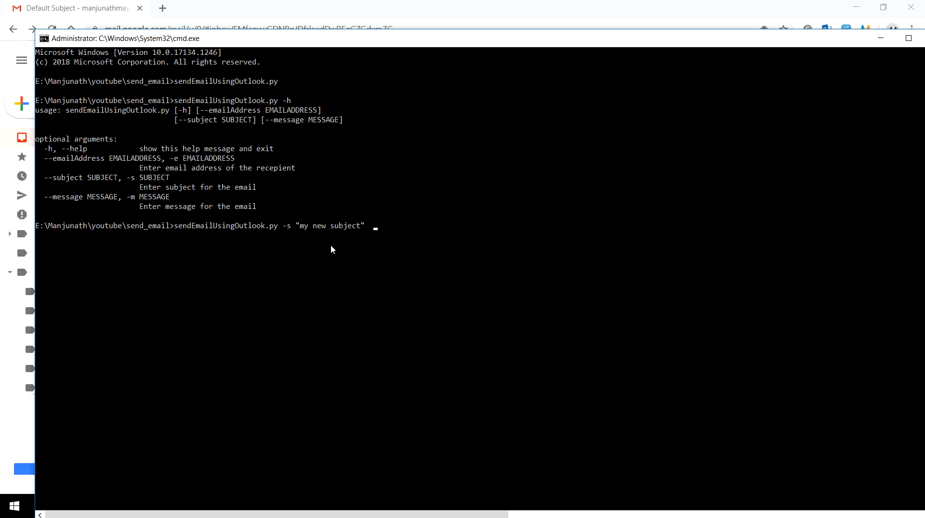
{"action": "type", "text": "-"}
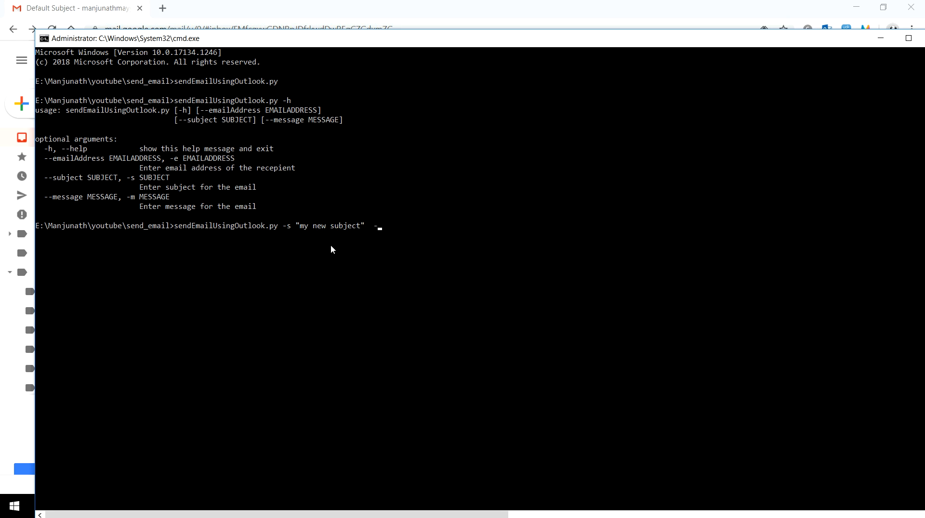
{"action": "type", "text": "m"}
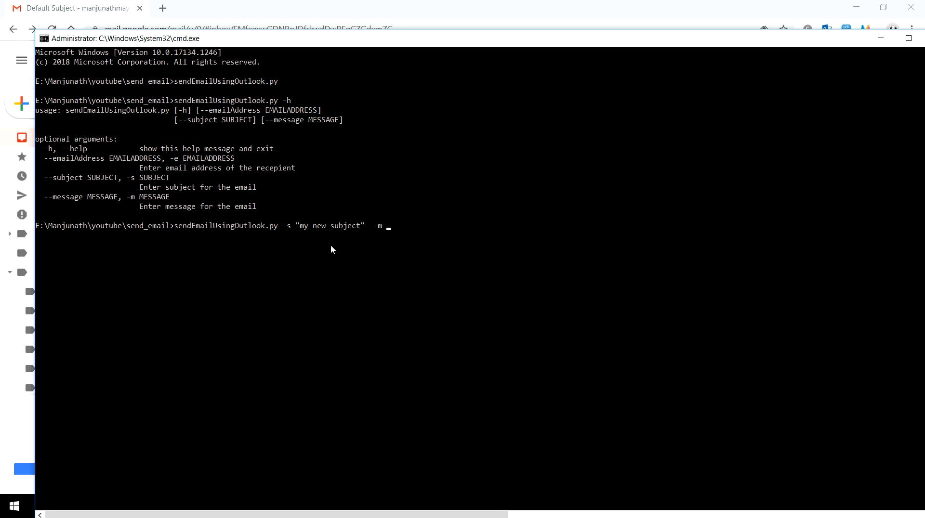
{"action": "type", "text": "\""}
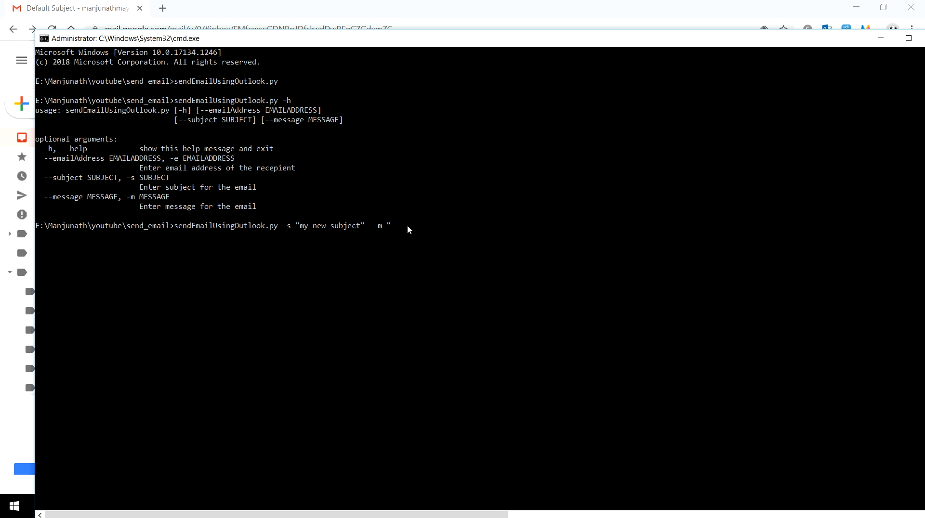
{"action": "type", "text": "my new message"}
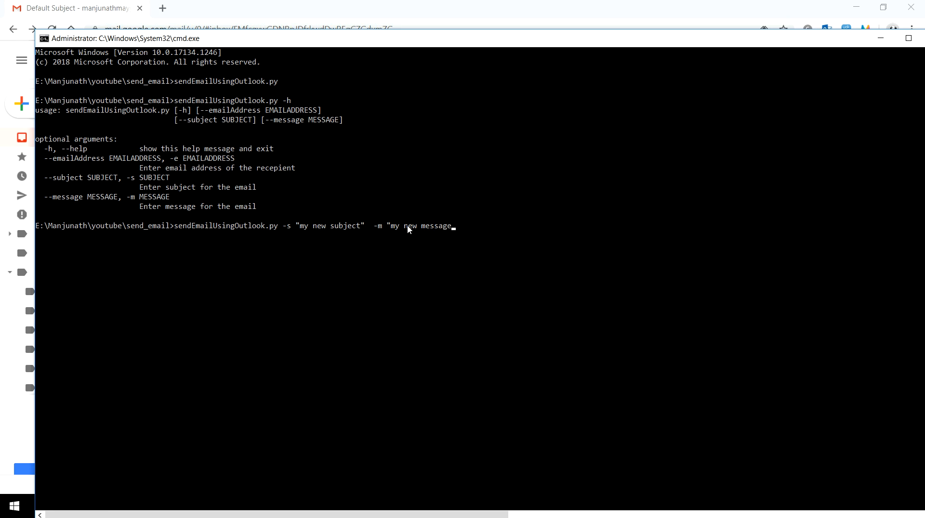
{"action": "type", "text": "\""}
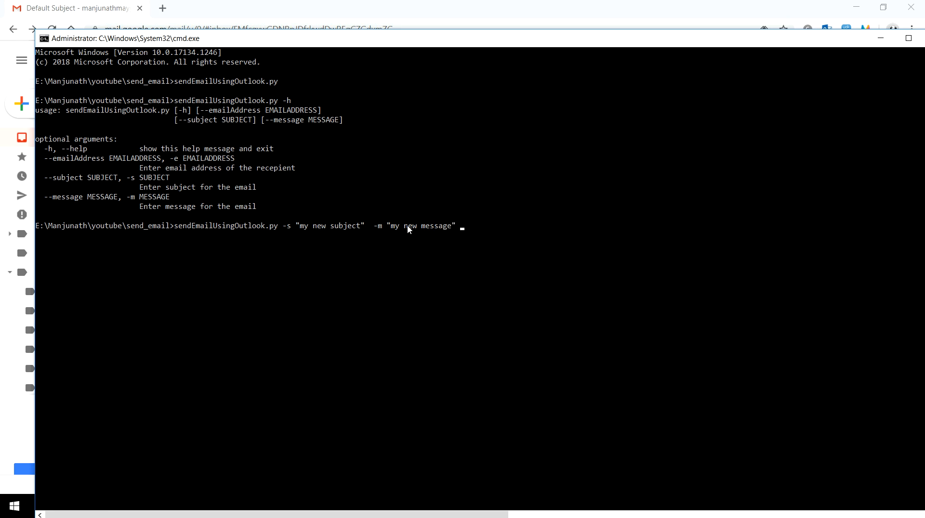
{"action": "type", "text": "-e"}
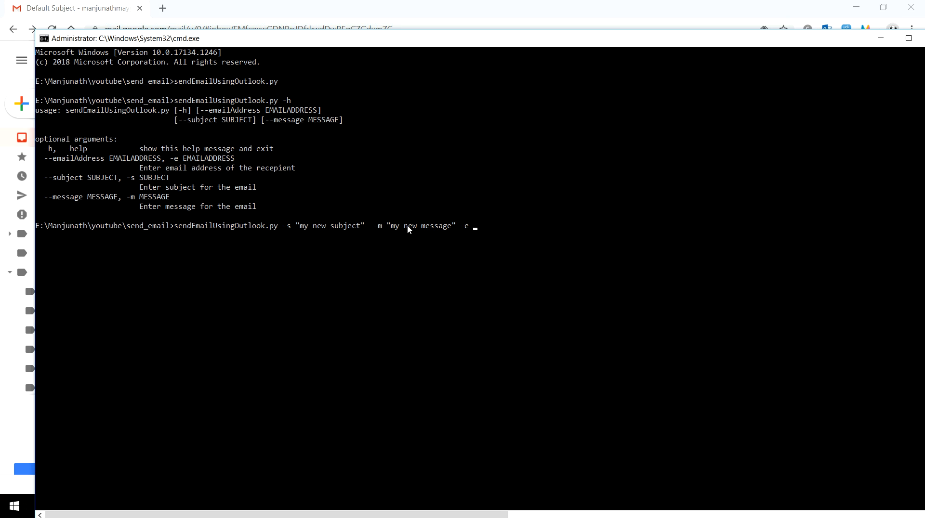
{"action": "type", "text": "\"manjun"}
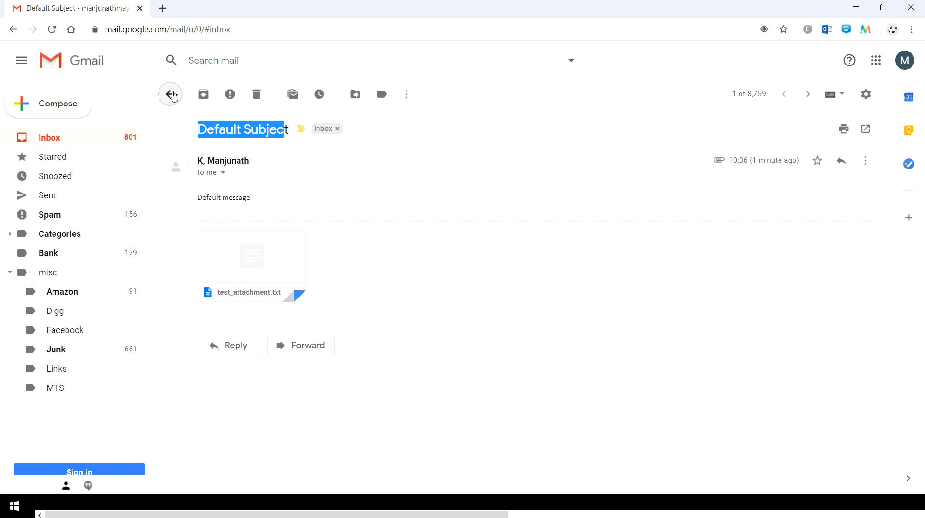
Open the 'my new subject' email, highlight its subject, and return to the inbox
{"action": "left_click", "coordinate": [171, 94]}
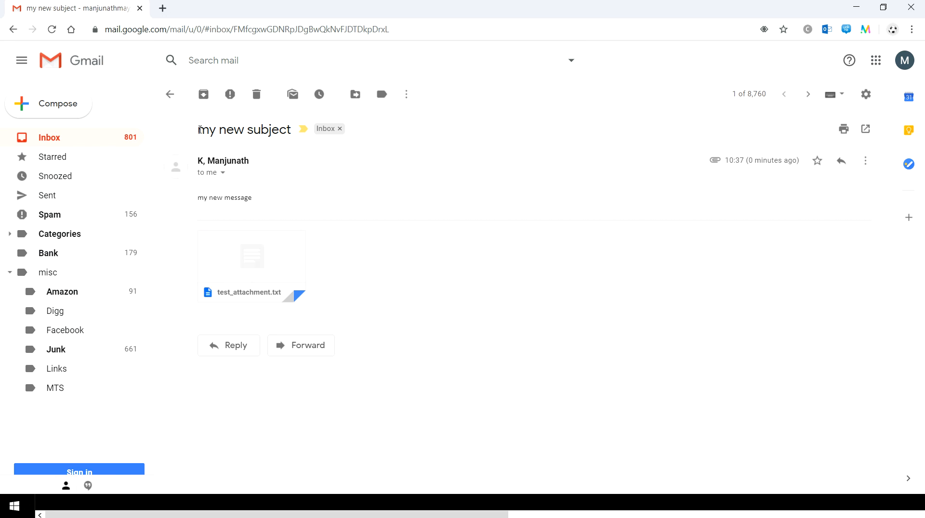
{"action": "triple_click", "coordinate": [244, 129]}
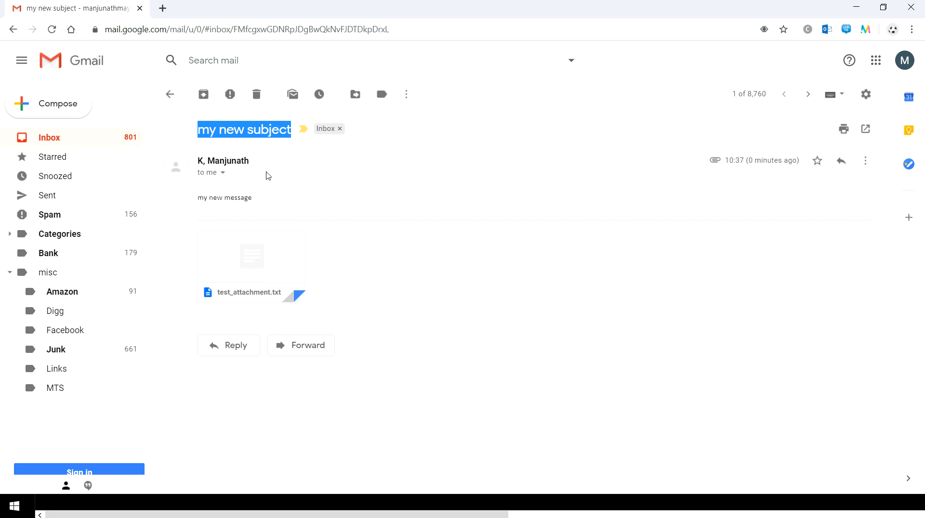
{"action": "mouse_move", "coordinate": [170, 95]}
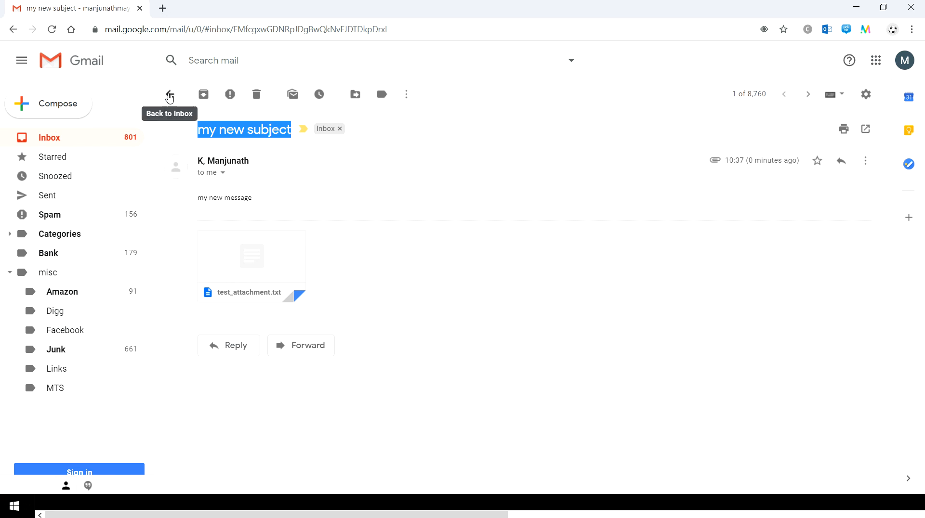
{"action": "left_click", "coordinate": [169, 94]}
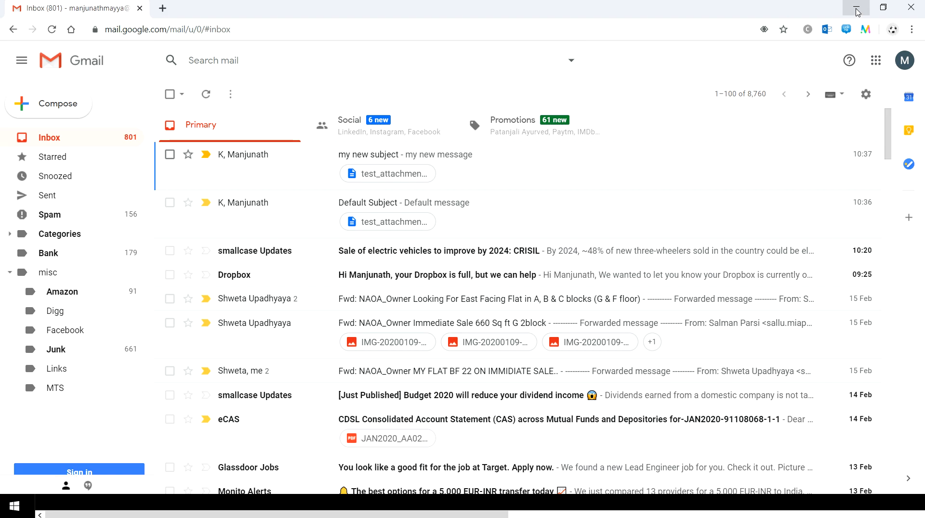